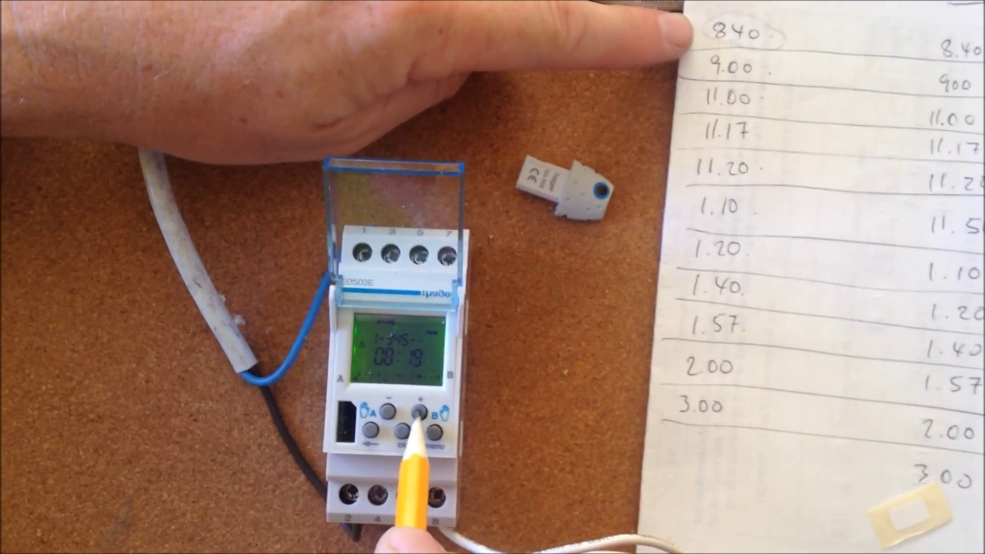
{"action": "left_click", "coordinate": [417, 410]}
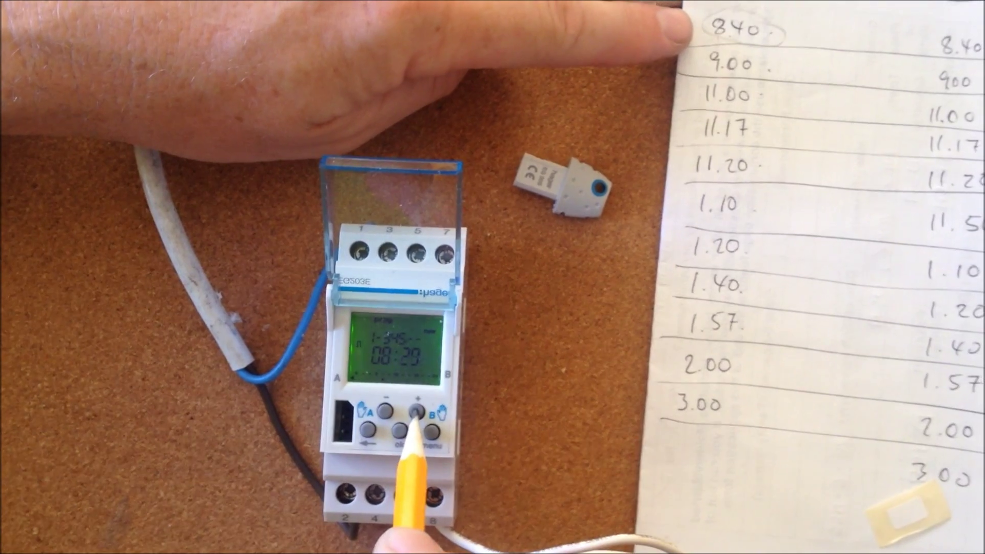